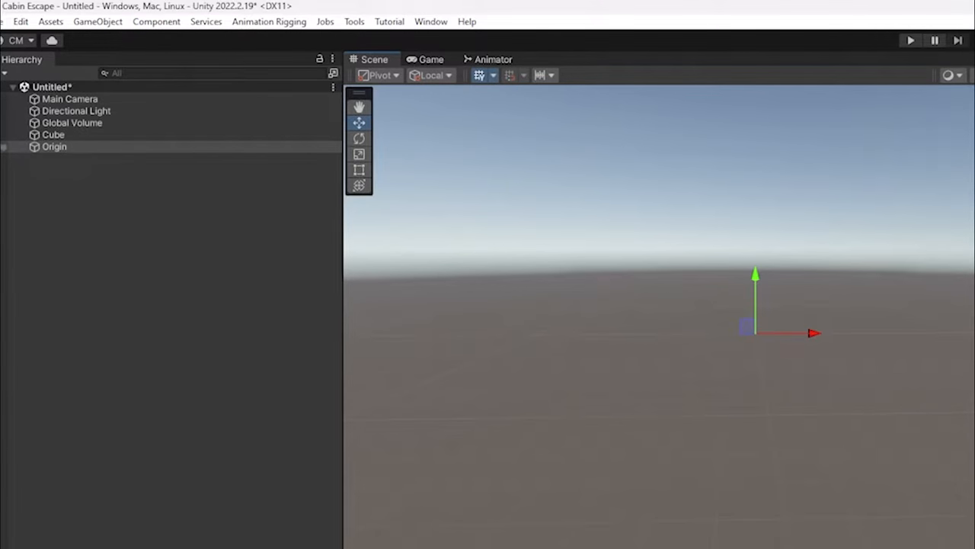
# Step: Leave the empty Unity Cabin Escape scene for the Unreal Cabin Escape level
pyautogui.click(53, 134)
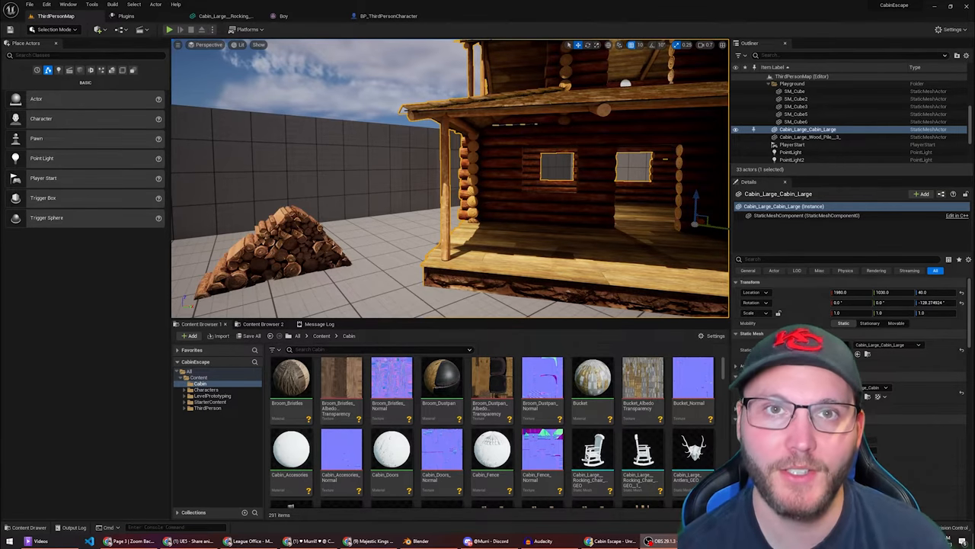
pyautogui.click(811, 137)
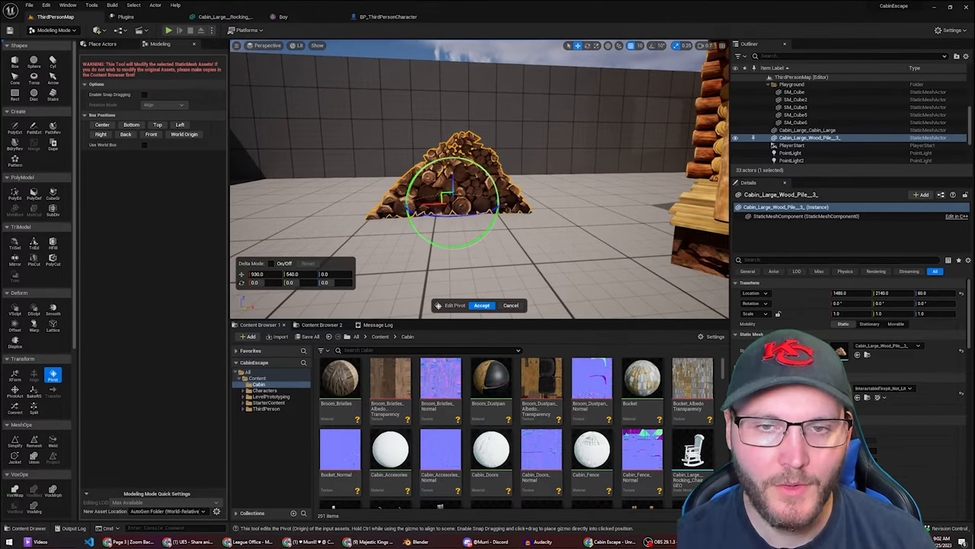
pyautogui.moveTo(482, 305)
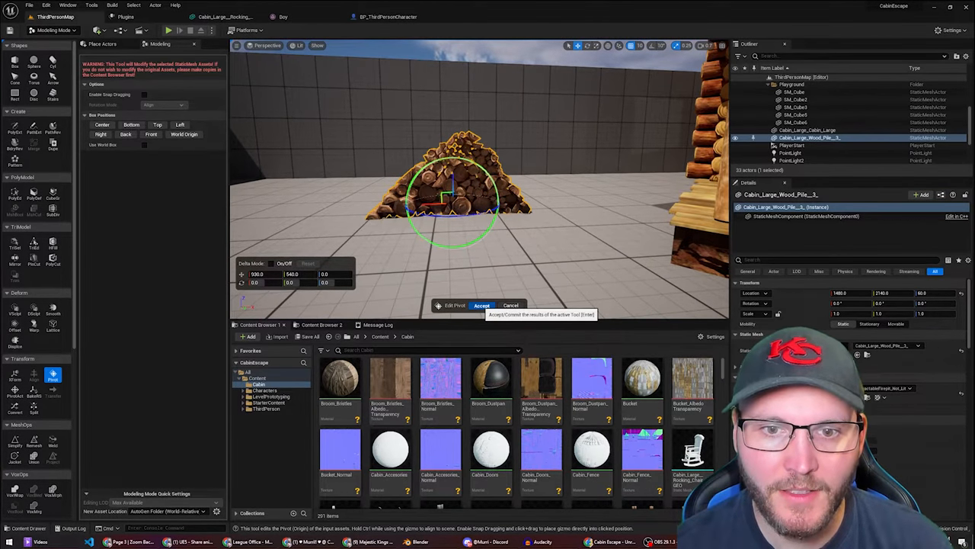
# Step: Accept the woodpile pivot and search the Content Browser for 'cabin'
pyautogui.click(482, 304)
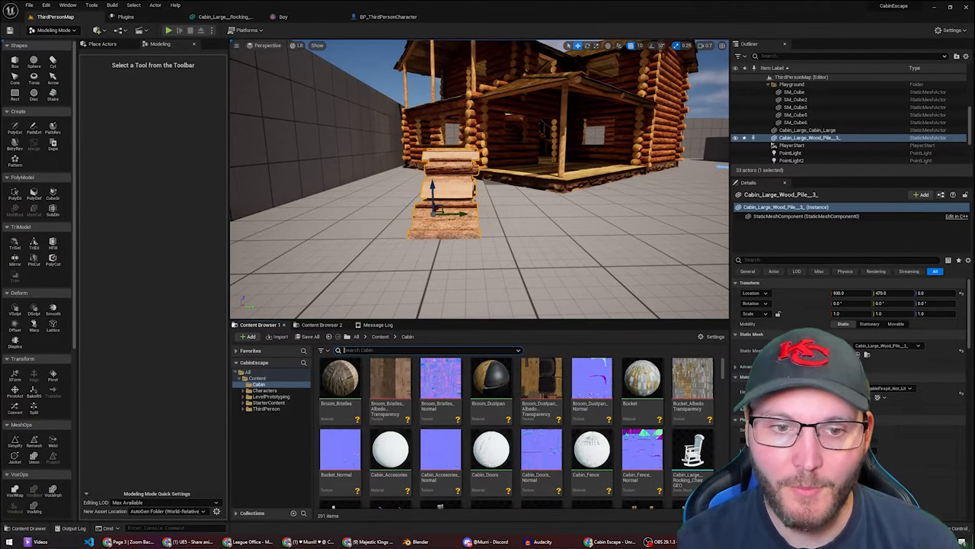
pyautogui.write('cabin')
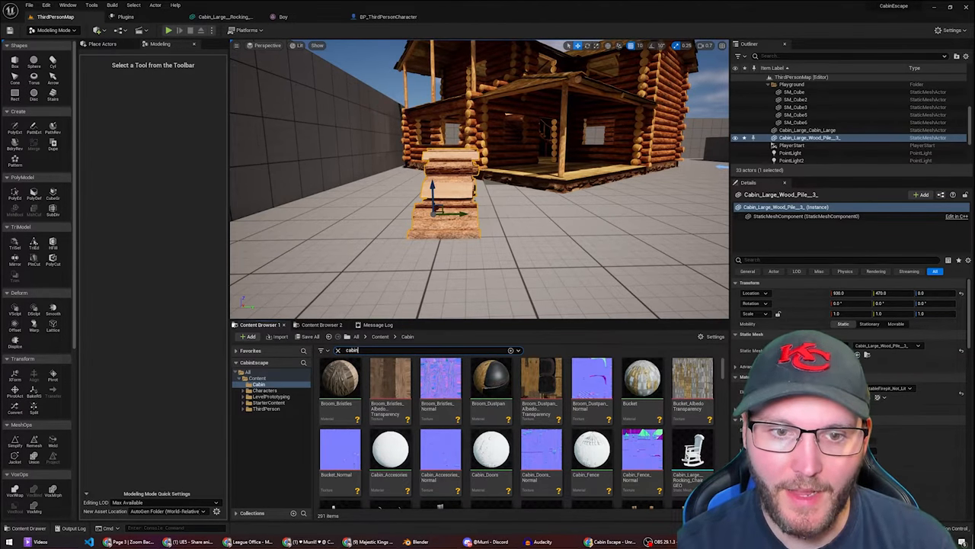